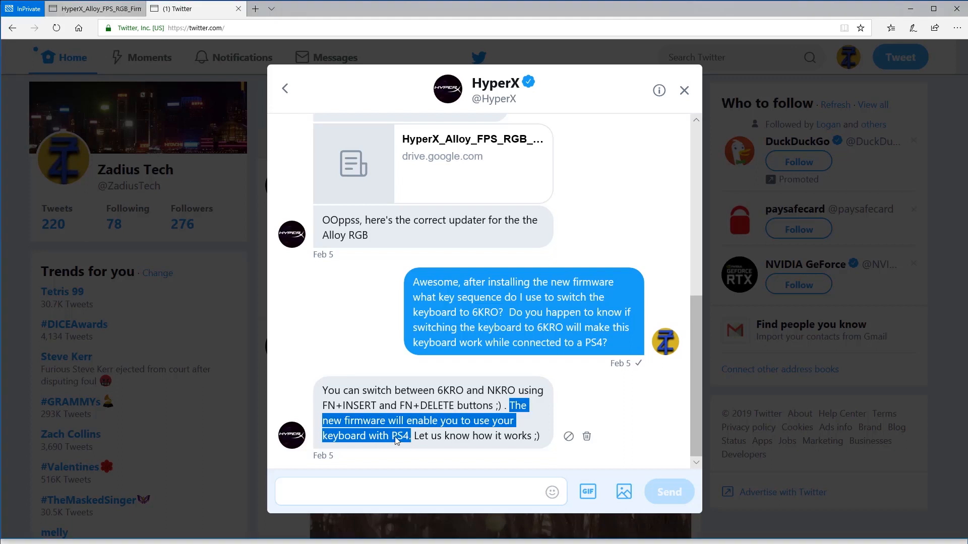
pyautogui.moveTo(412, 439)
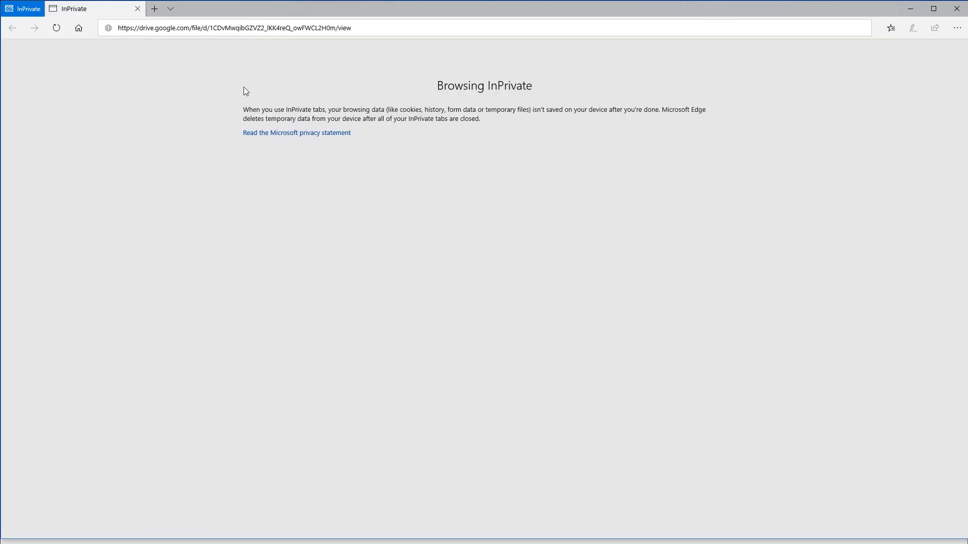
pyautogui.moveTo(346, 70)
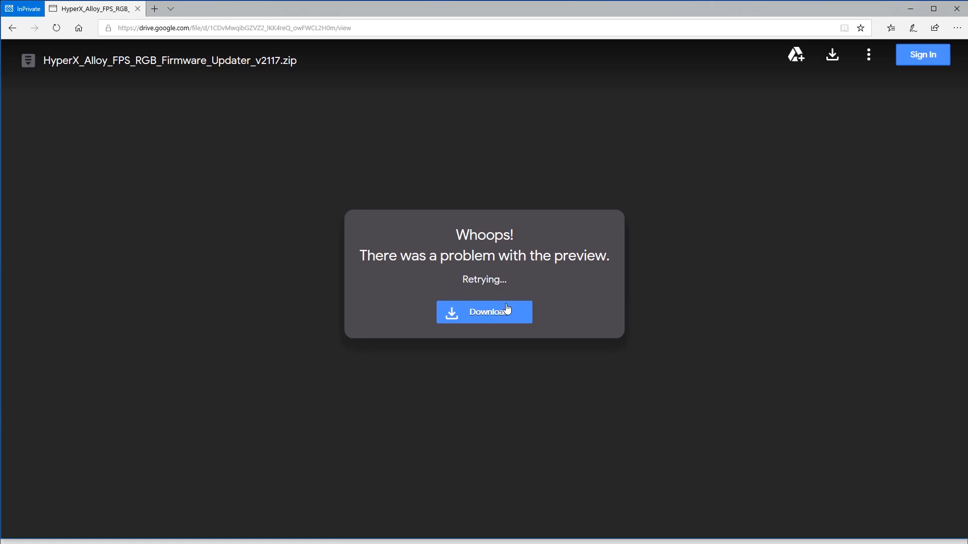
# Download HyperX_Alloy_FPS_RGB_Firmware_Updater_v2117.zip from Google Drive, save it, and open the finished download
pyautogui.click(484, 312)
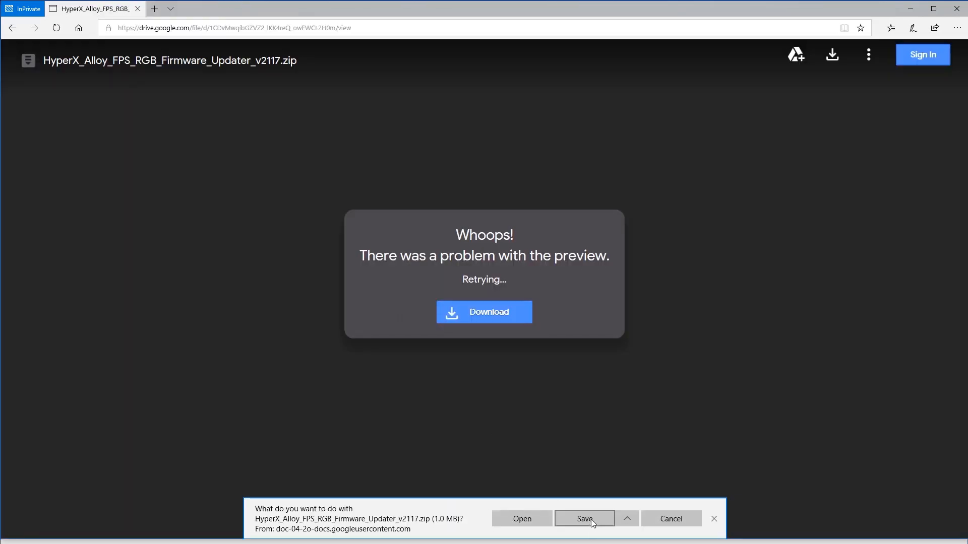
pyautogui.click(584, 519)
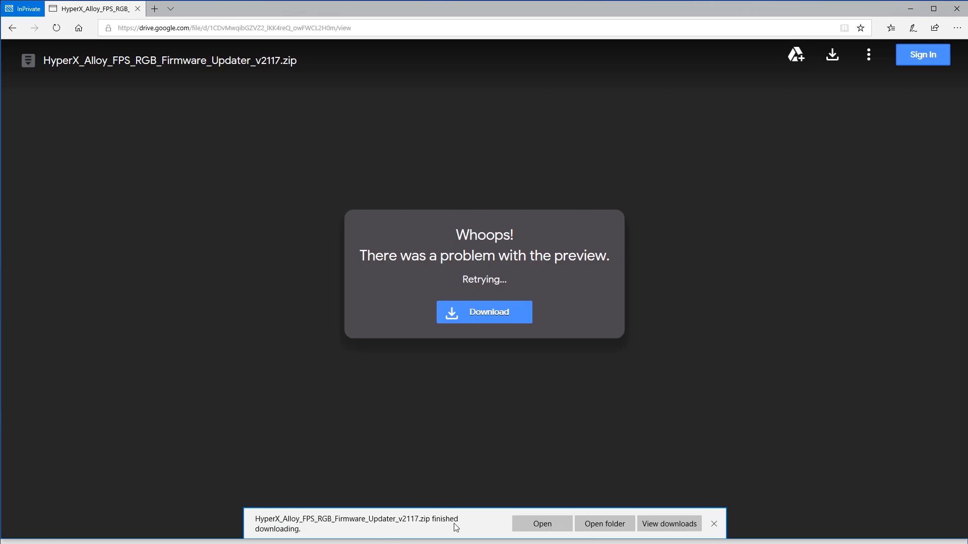
pyautogui.click(714, 524)
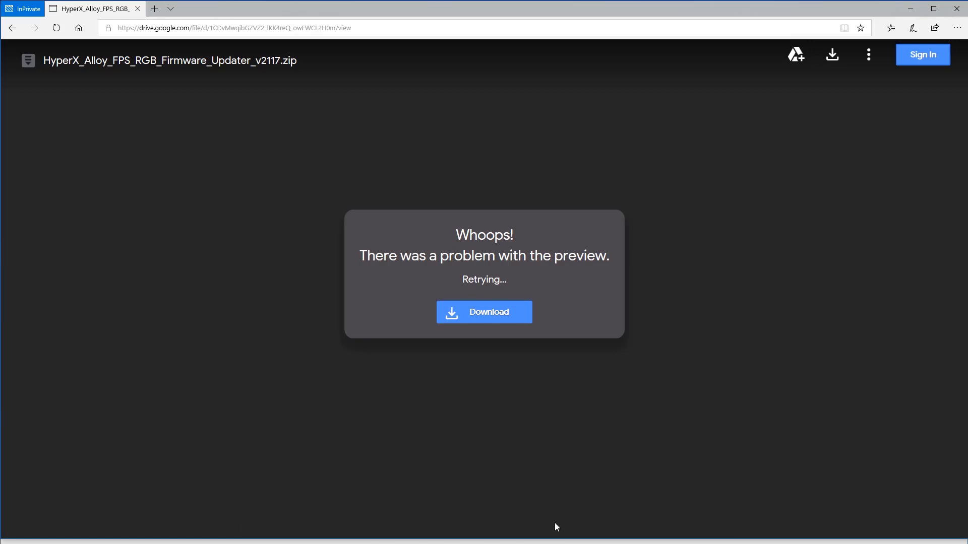
pyautogui.click(484, 311)
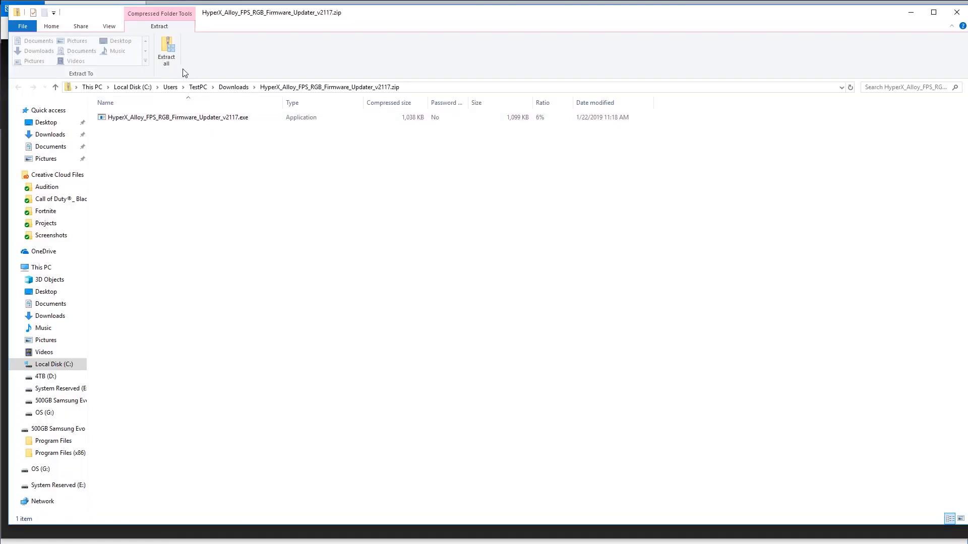
pyautogui.moveTo(167, 52)
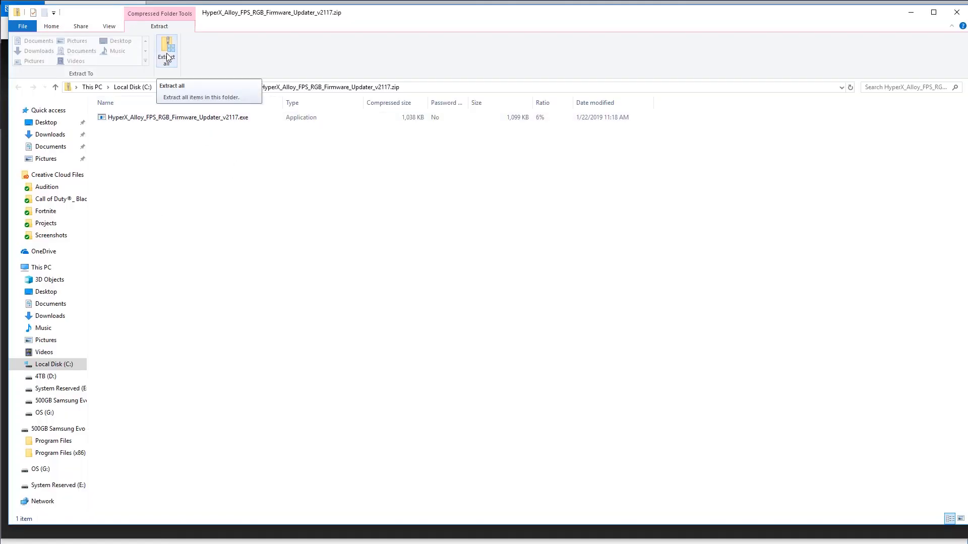
# Extract the v2117 zip into the suggested Downloads folder and select the extracted updater .exe
pyautogui.click(172, 84)
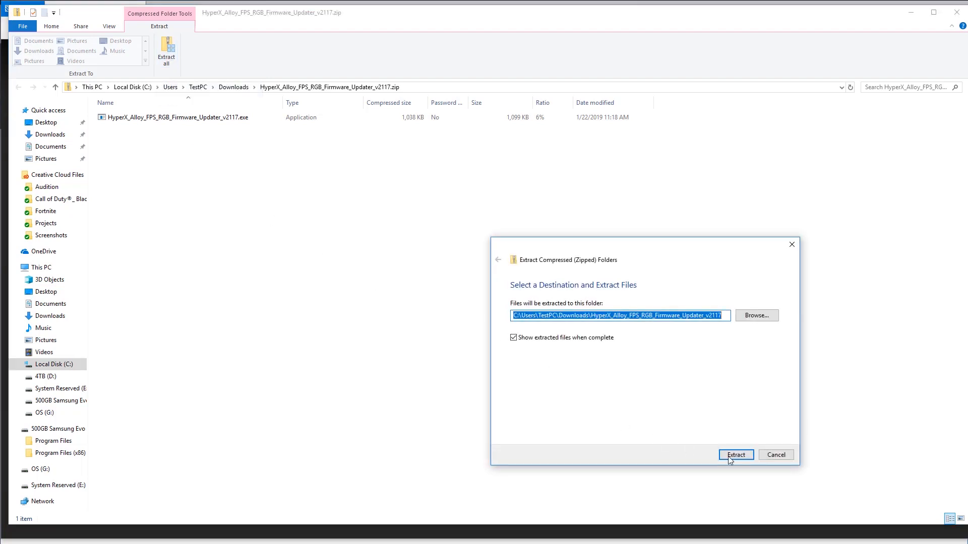
pyautogui.click(736, 454)
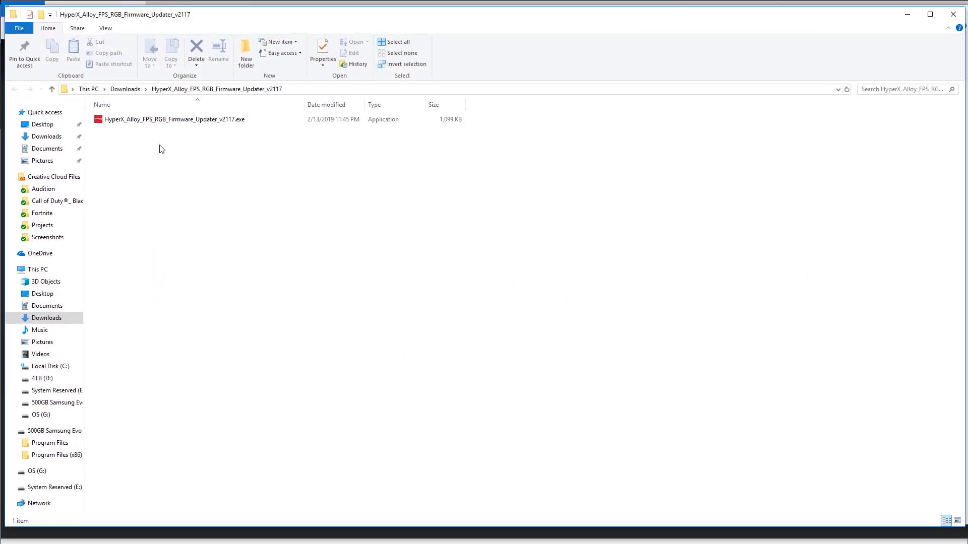
pyautogui.moveTo(173, 148)
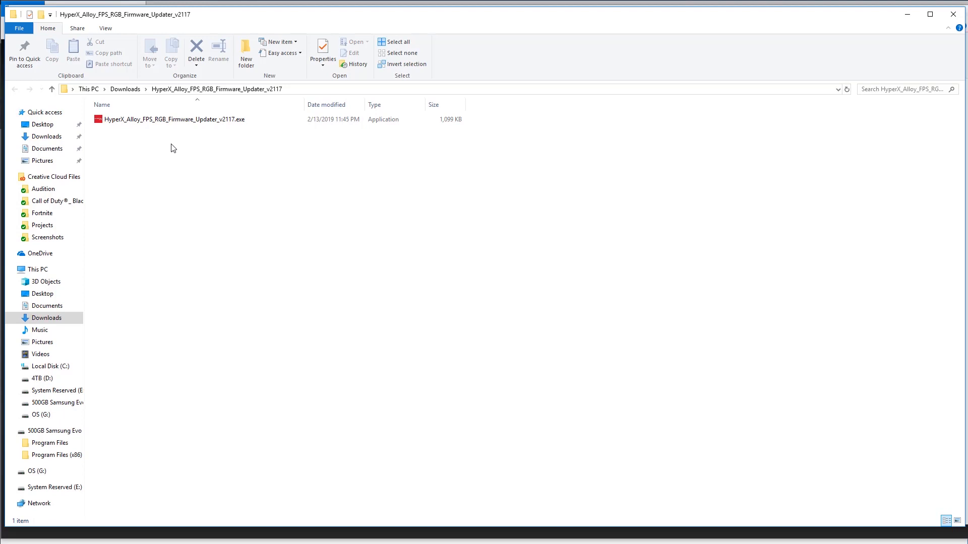
pyautogui.moveTo(204, 141)
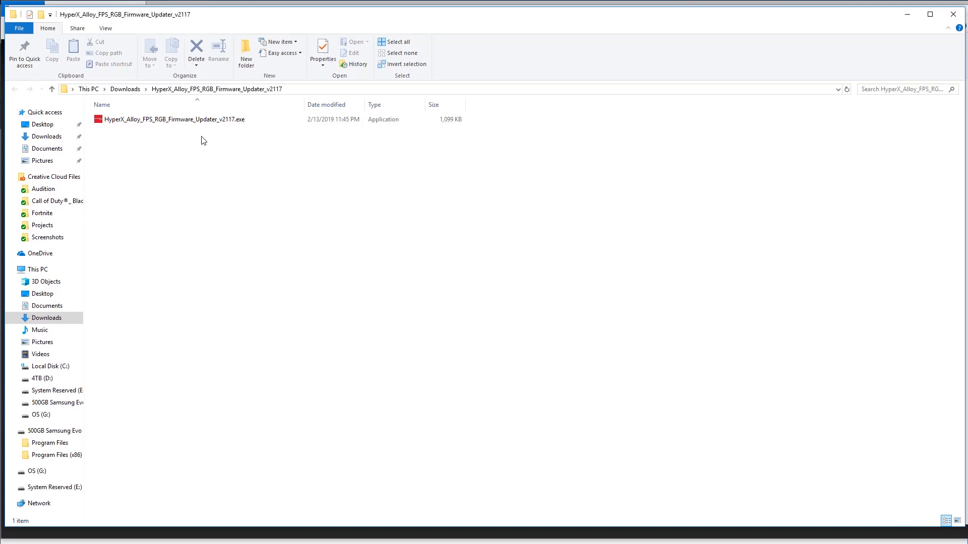
pyautogui.click(173, 119)
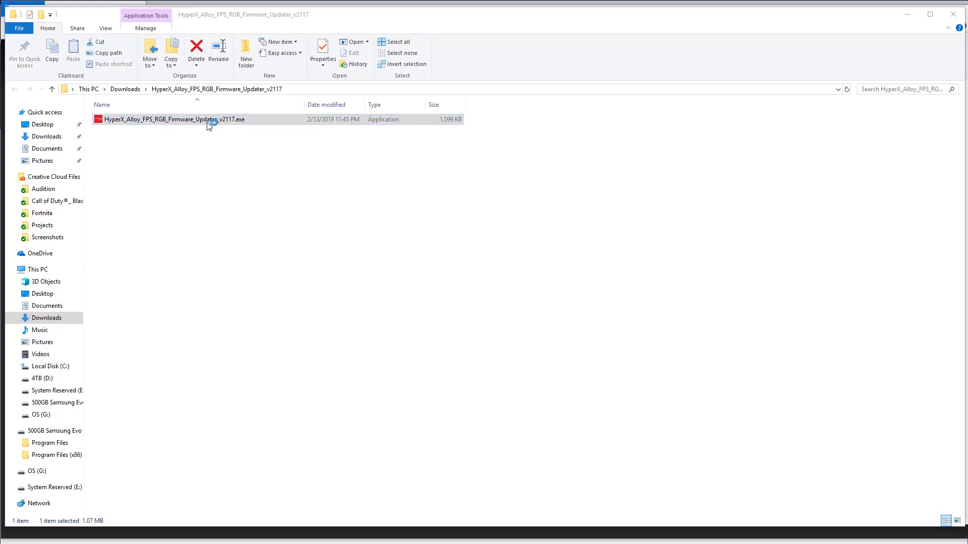
pyautogui.moveTo(284, 221)
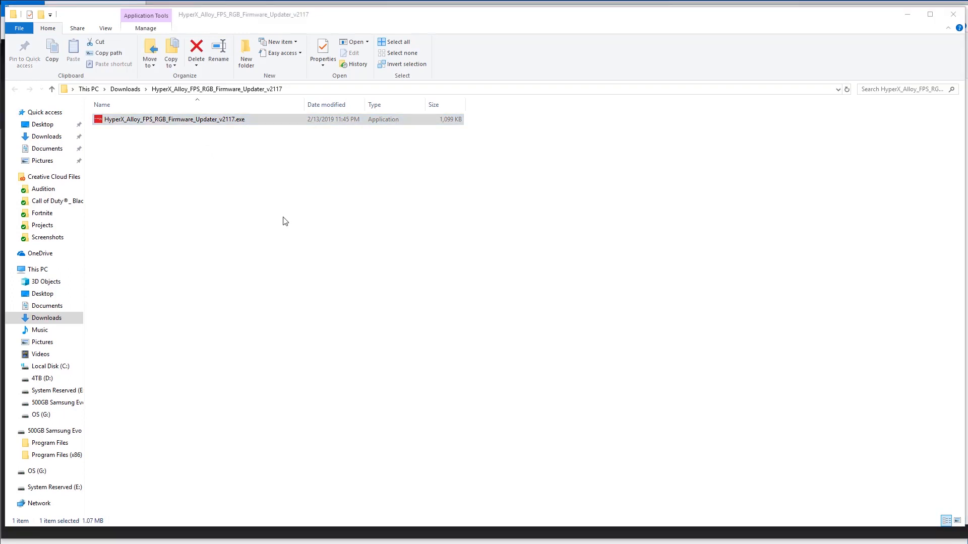
# Run HyperX_Alloy_FPS_RGB_Firmware_Updater_v2117.exe, which reports current 2113 and new 2117
pyautogui.doubleClick(174, 119)
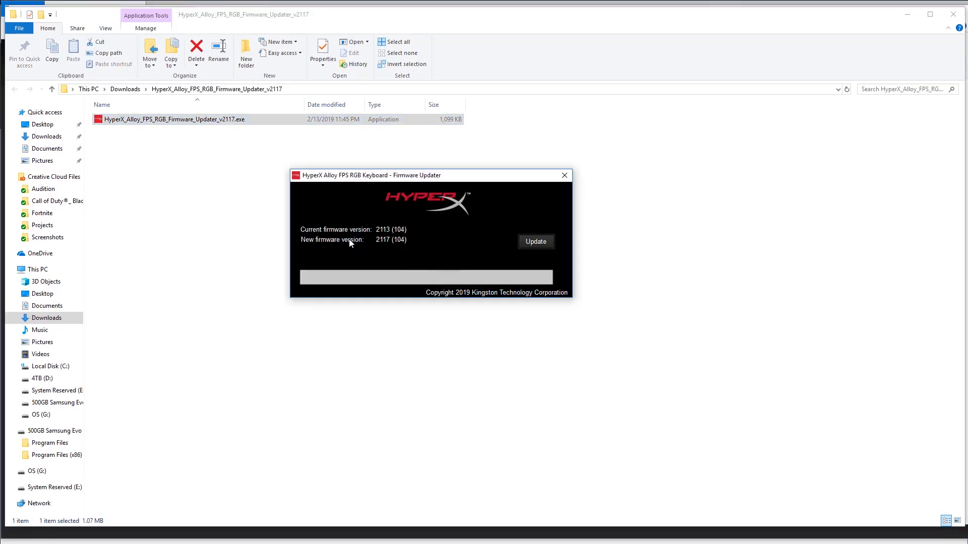
pyautogui.moveTo(384, 235)
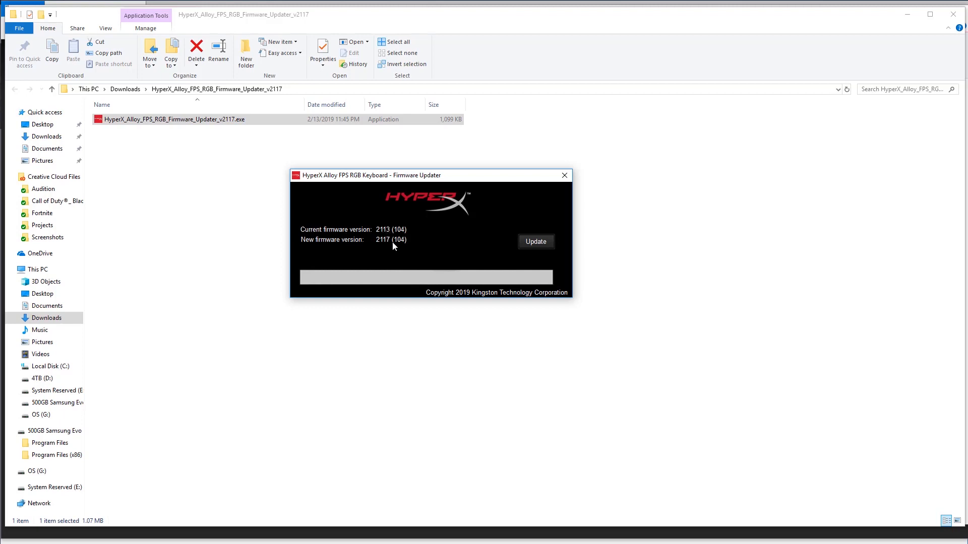
pyautogui.moveTo(387, 249)
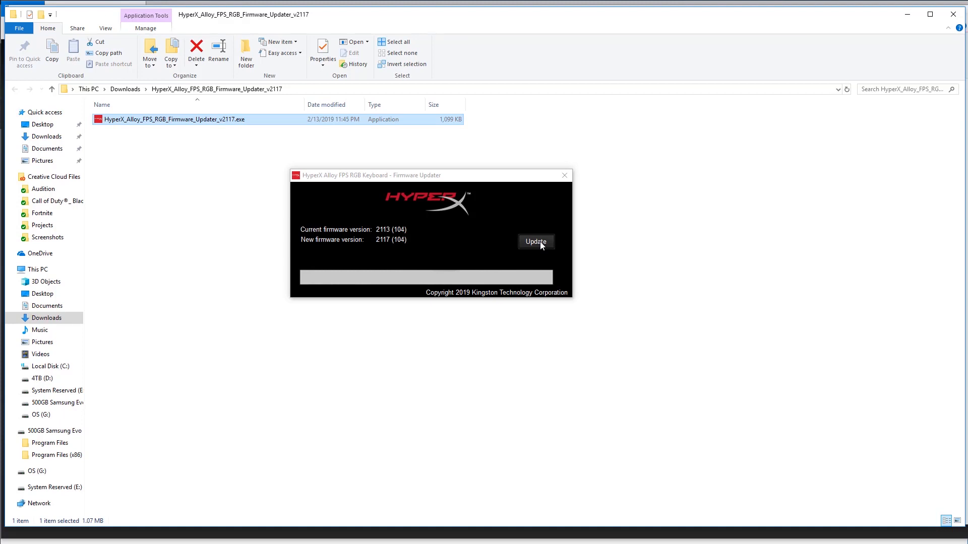
# Update the keyboard firmware to 2117 and acknowledge the 'successfully updated' message
pyautogui.click(536, 241)
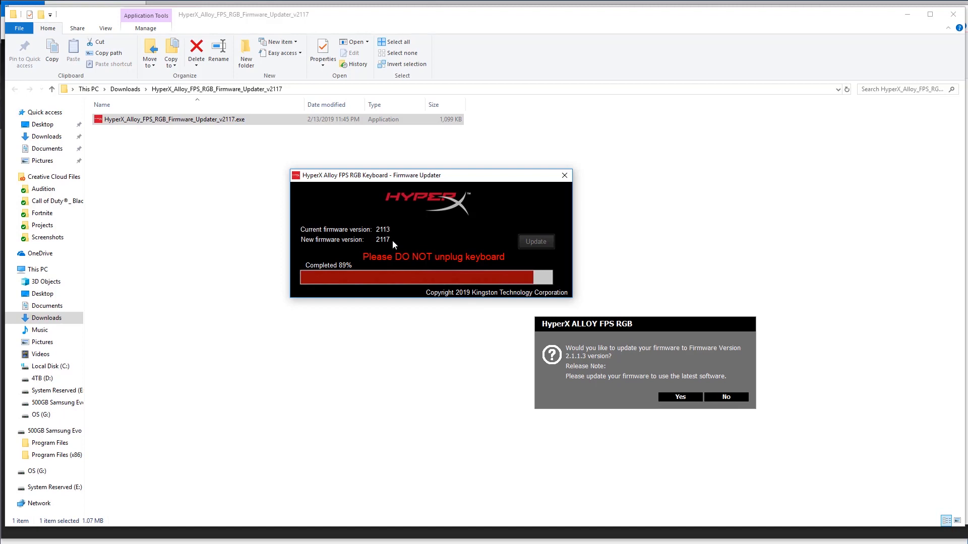
pyautogui.click(679, 397)
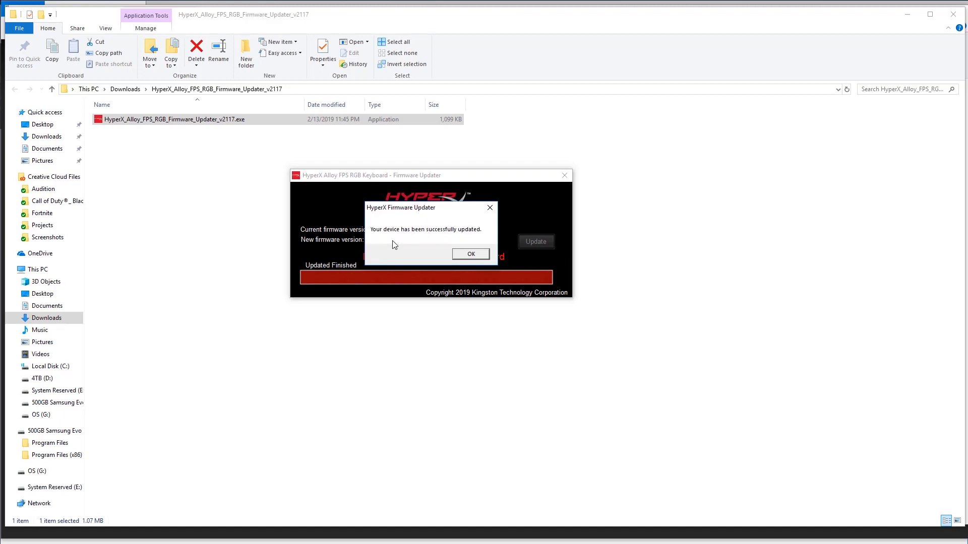
pyautogui.moveTo(457, 262)
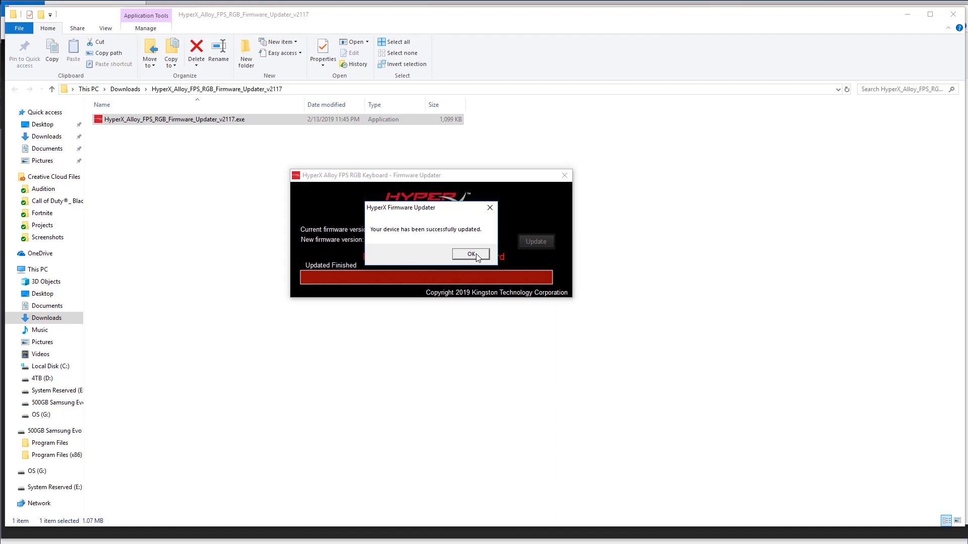
pyautogui.click(471, 254)
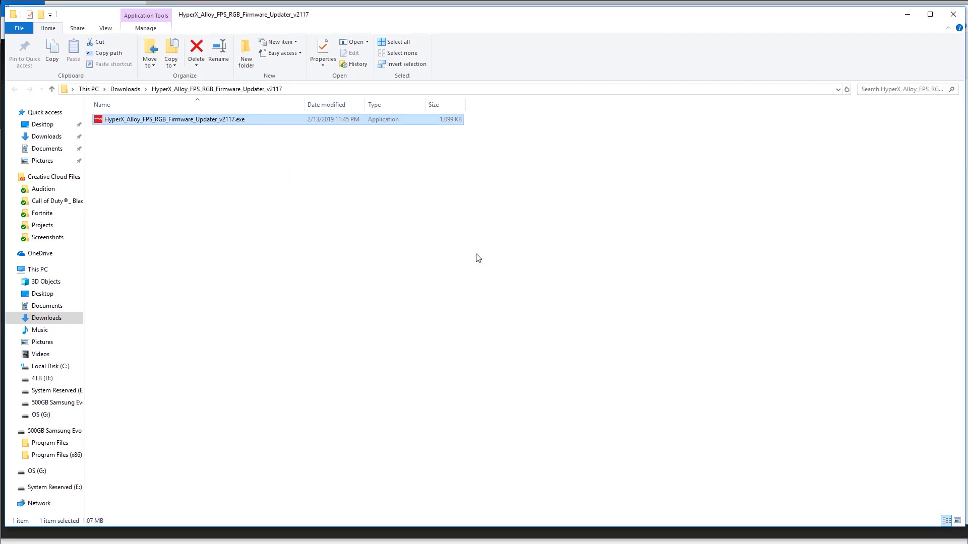